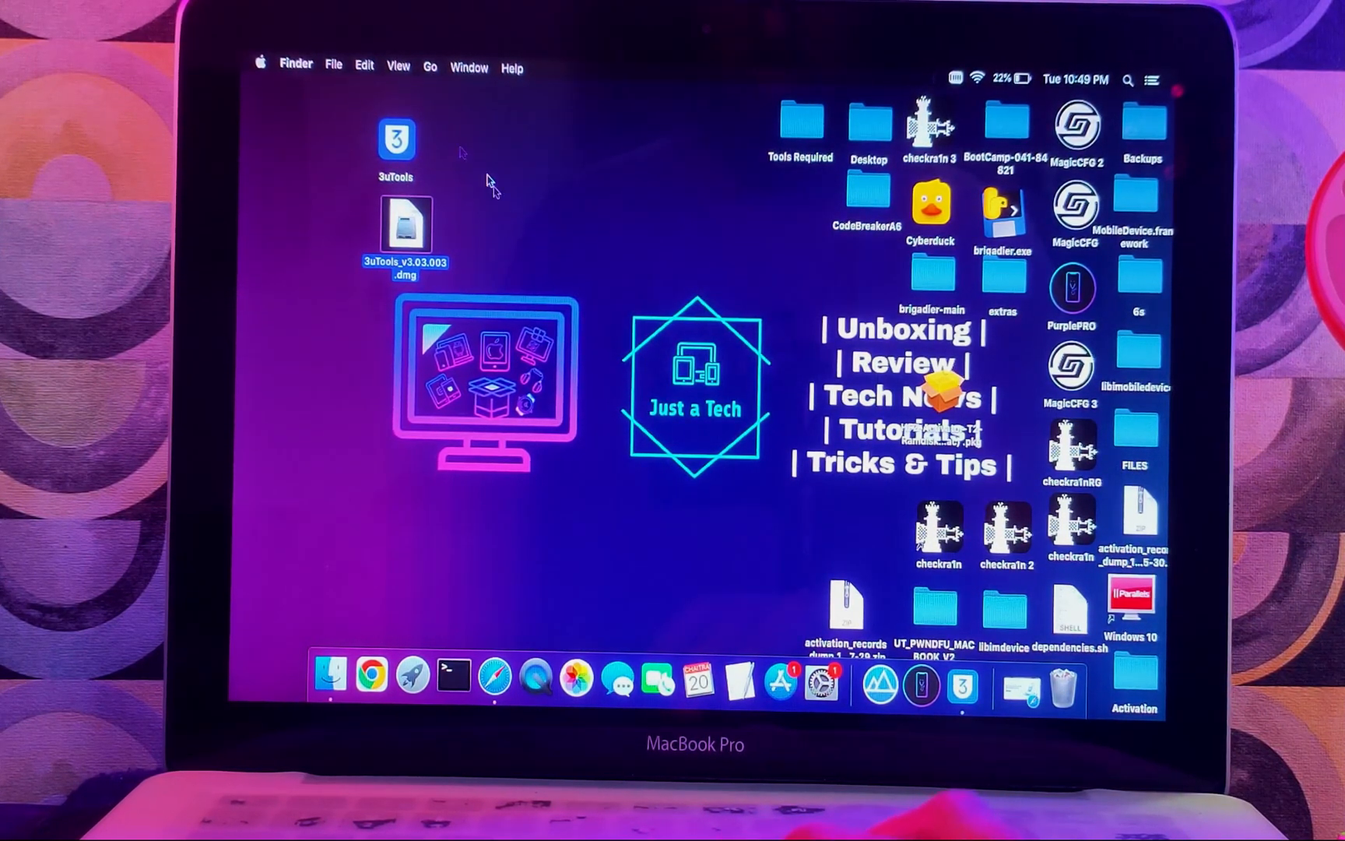
pyautogui.moveTo(528, 542)
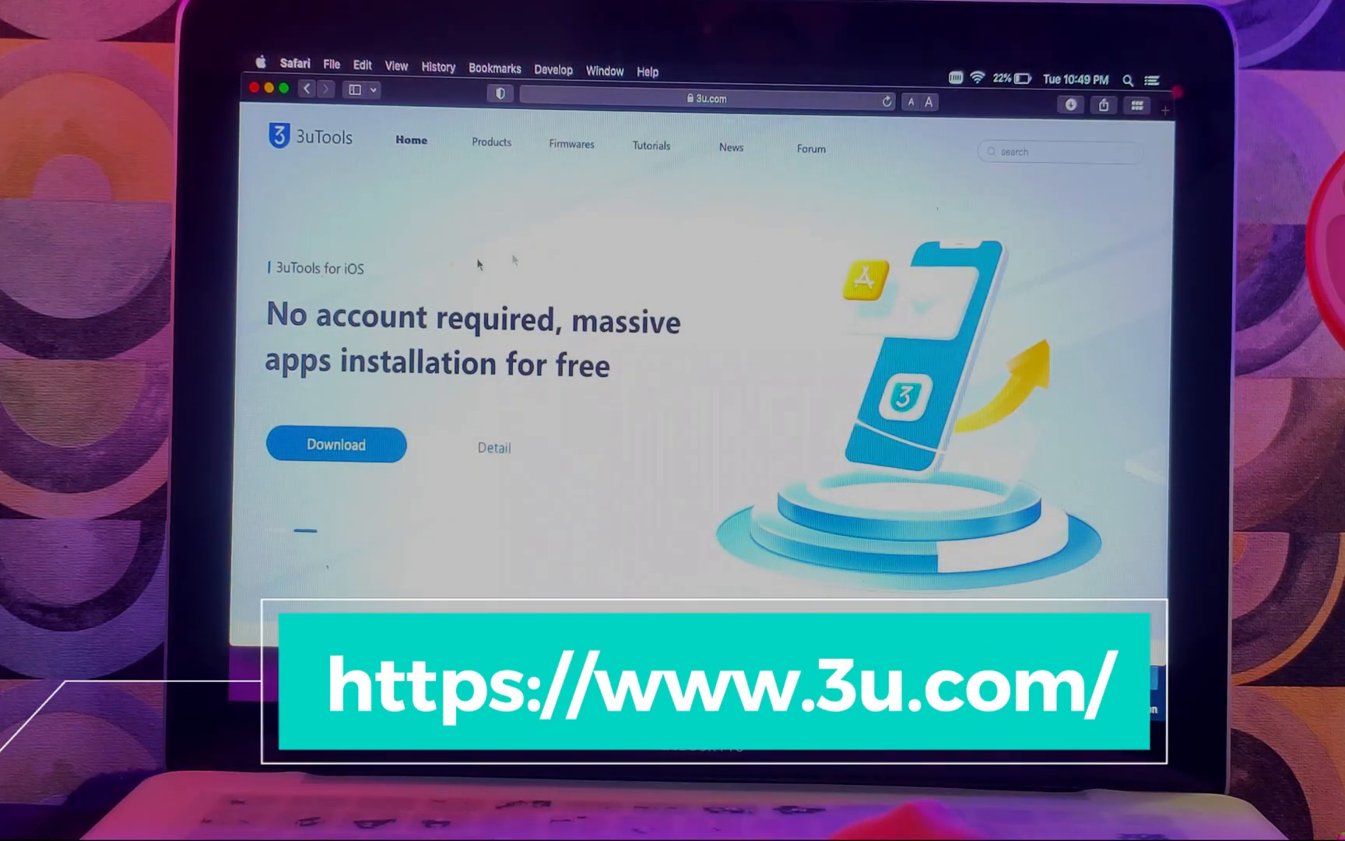
# - Browse the 3uTools products page on 3u.com and download the macOS .dmg to the desktop
pyautogui.click(704, 99)
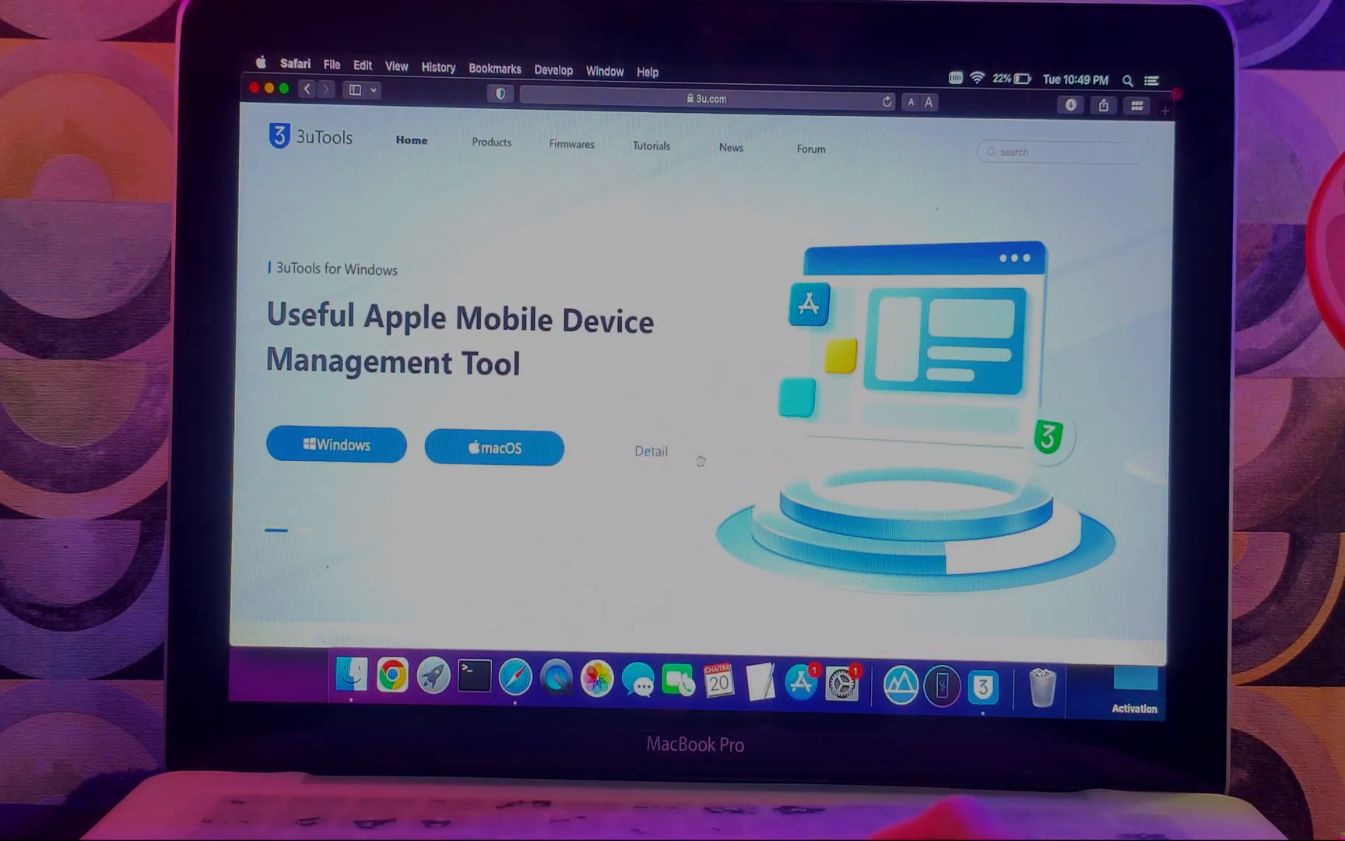
pyautogui.click(492, 144)
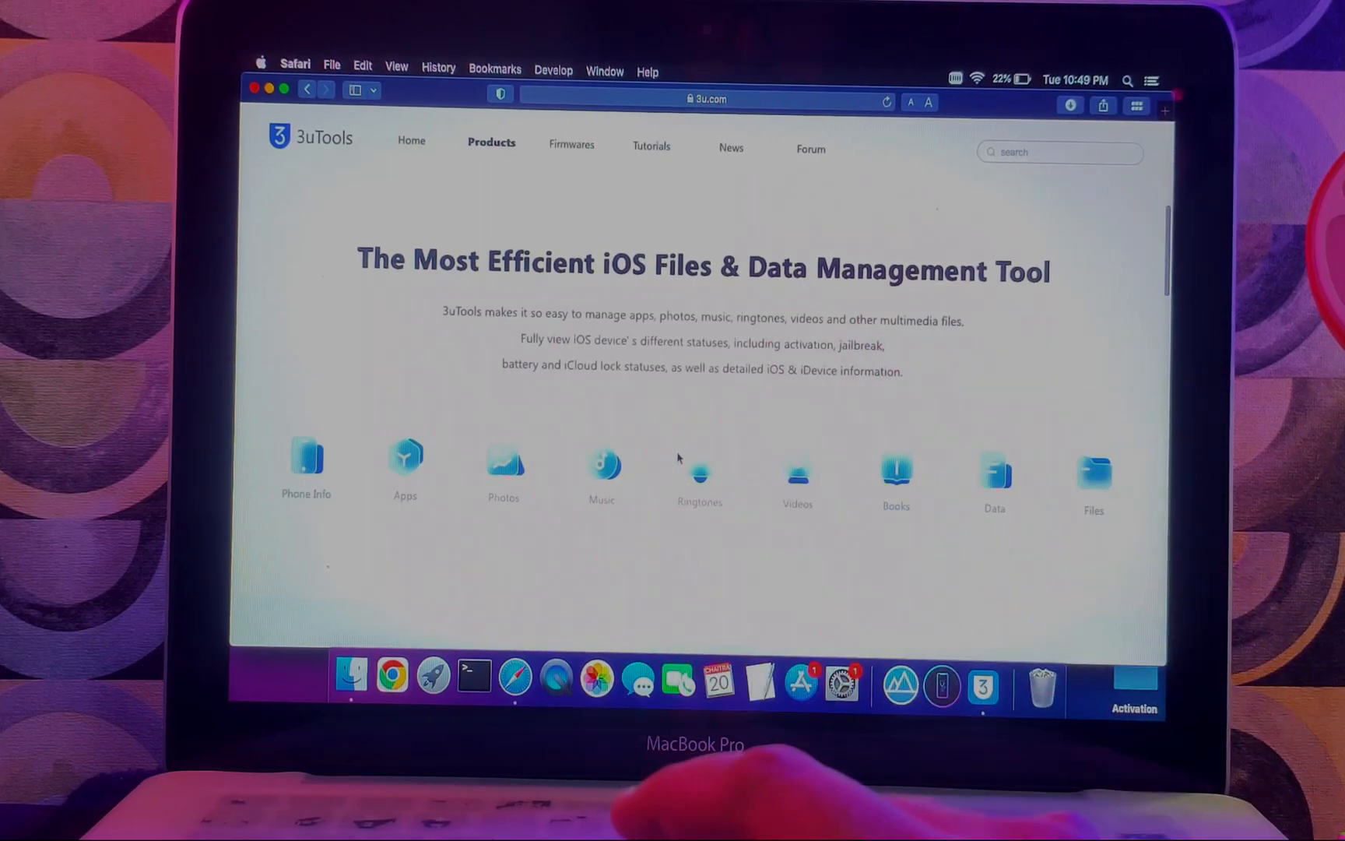
pyautogui.scroll(-3)
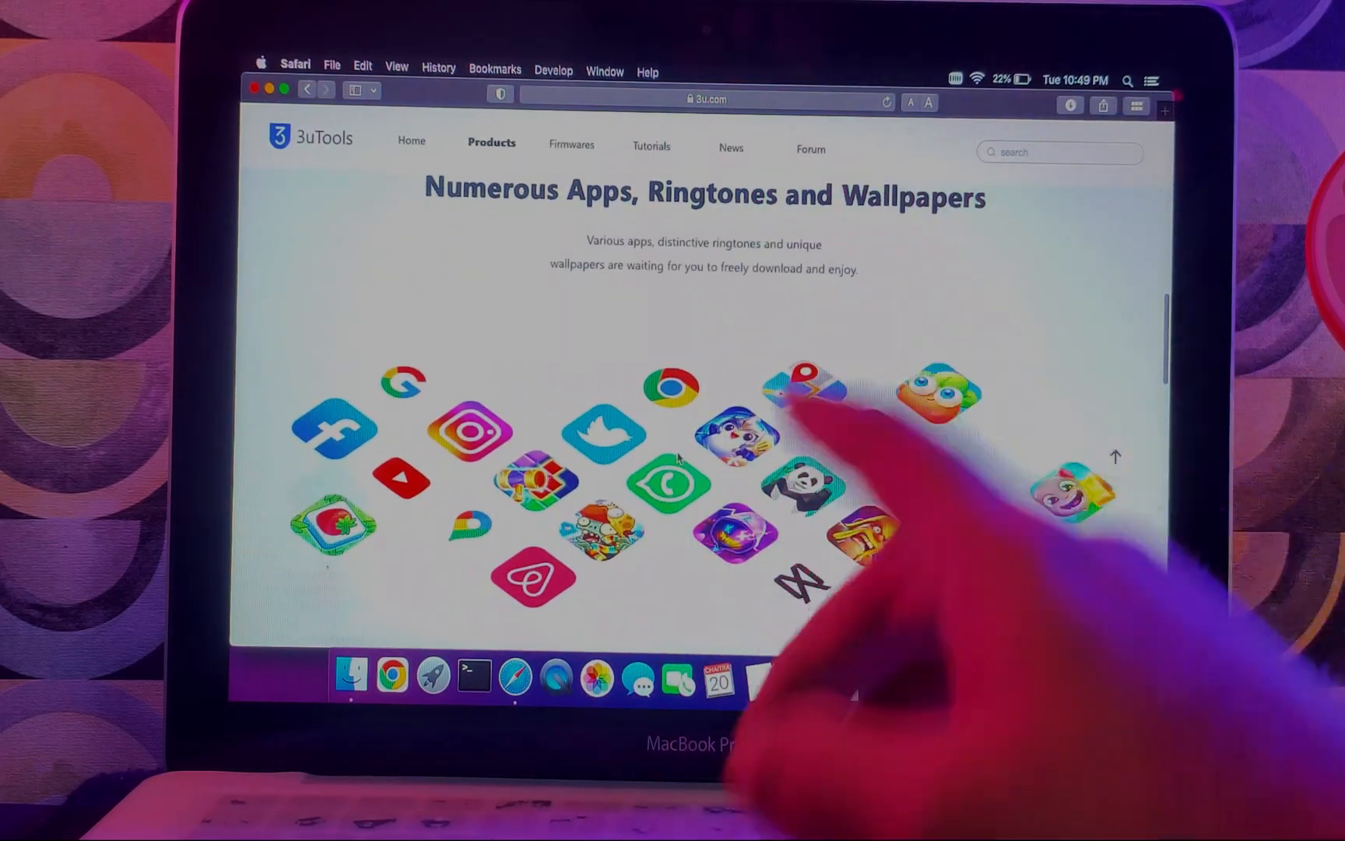
pyautogui.scroll(-3)
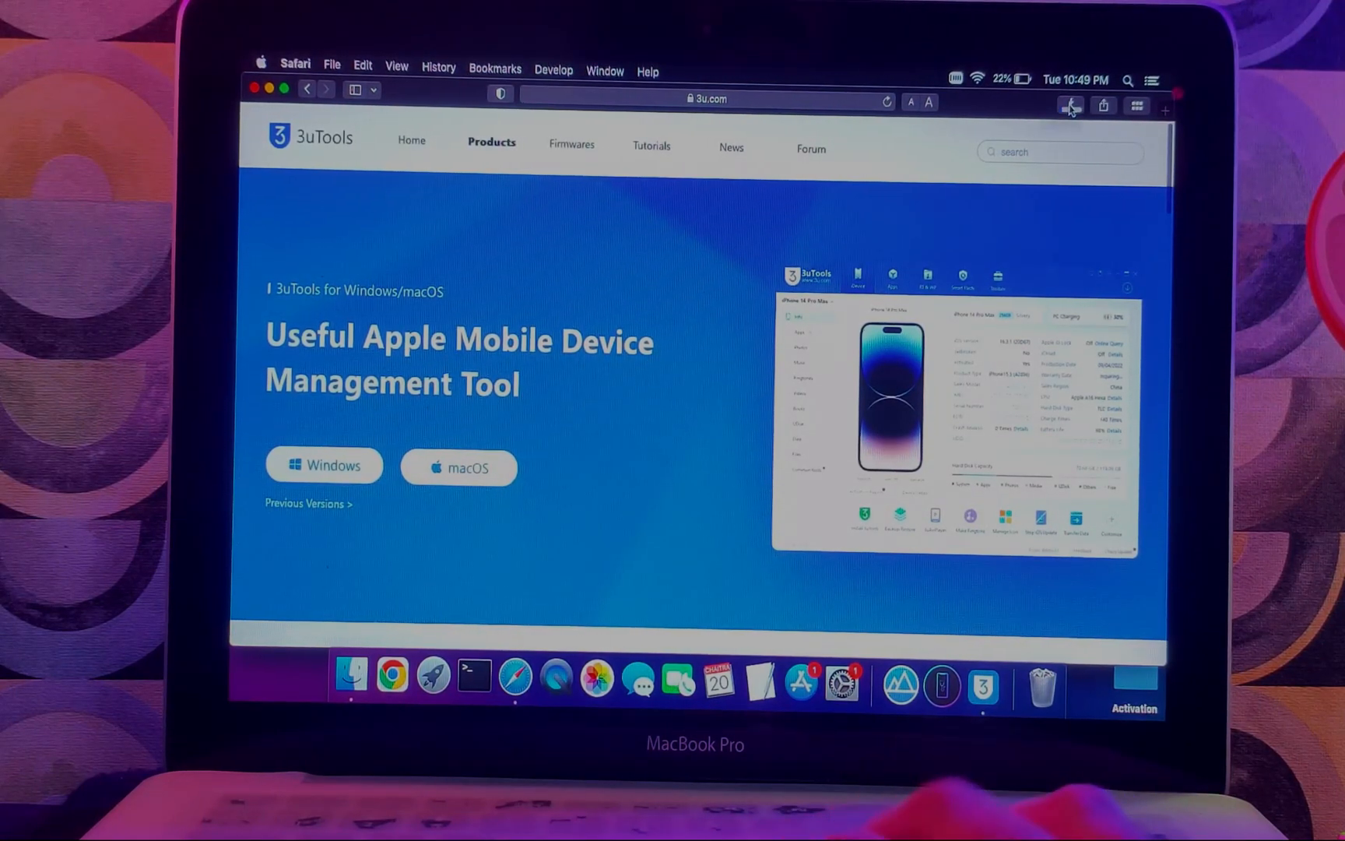
pyautogui.click(1069, 105)
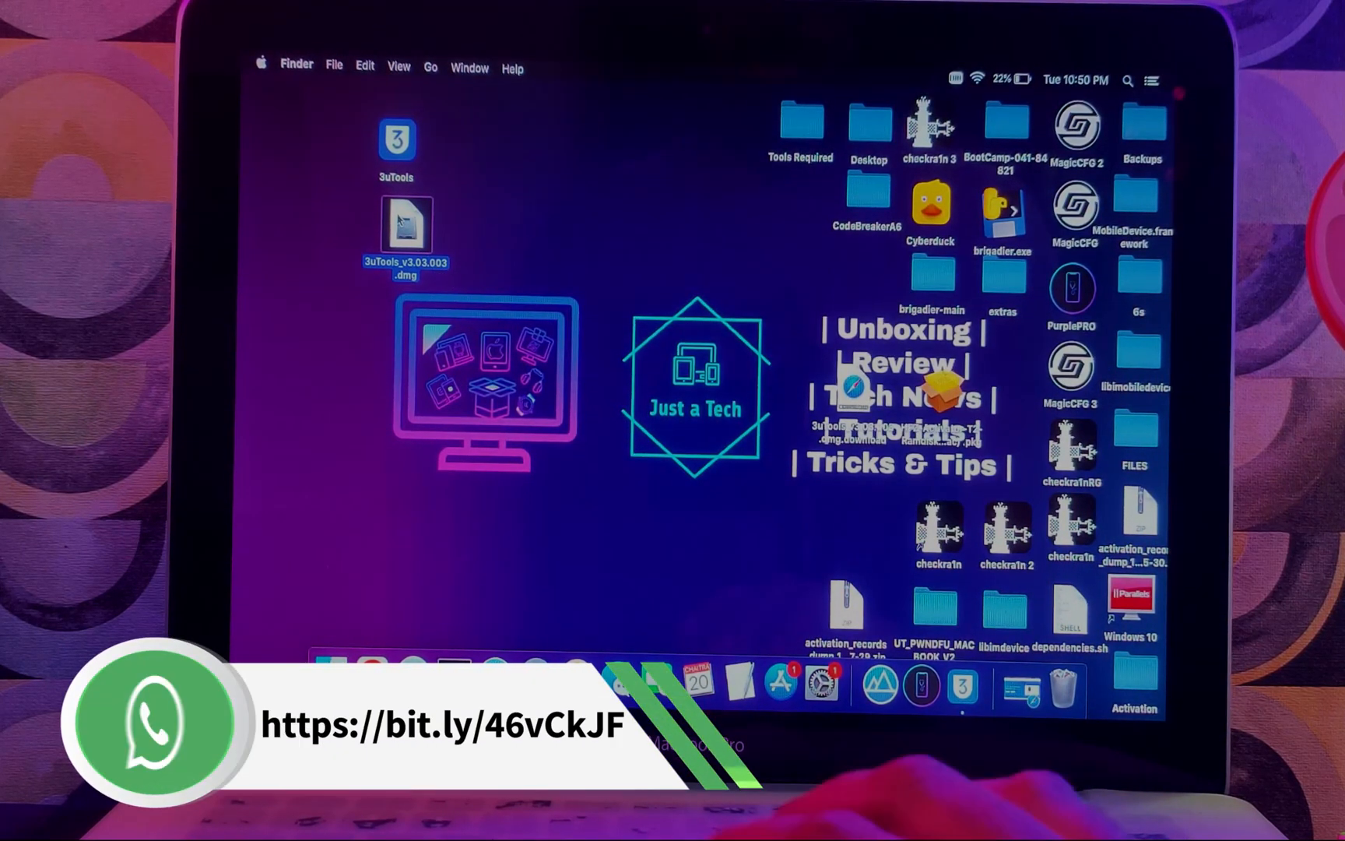
# - Run the 3uTools .dmg installer, keeping MacOS as the install destination
pyautogui.doubleClick(404, 229)
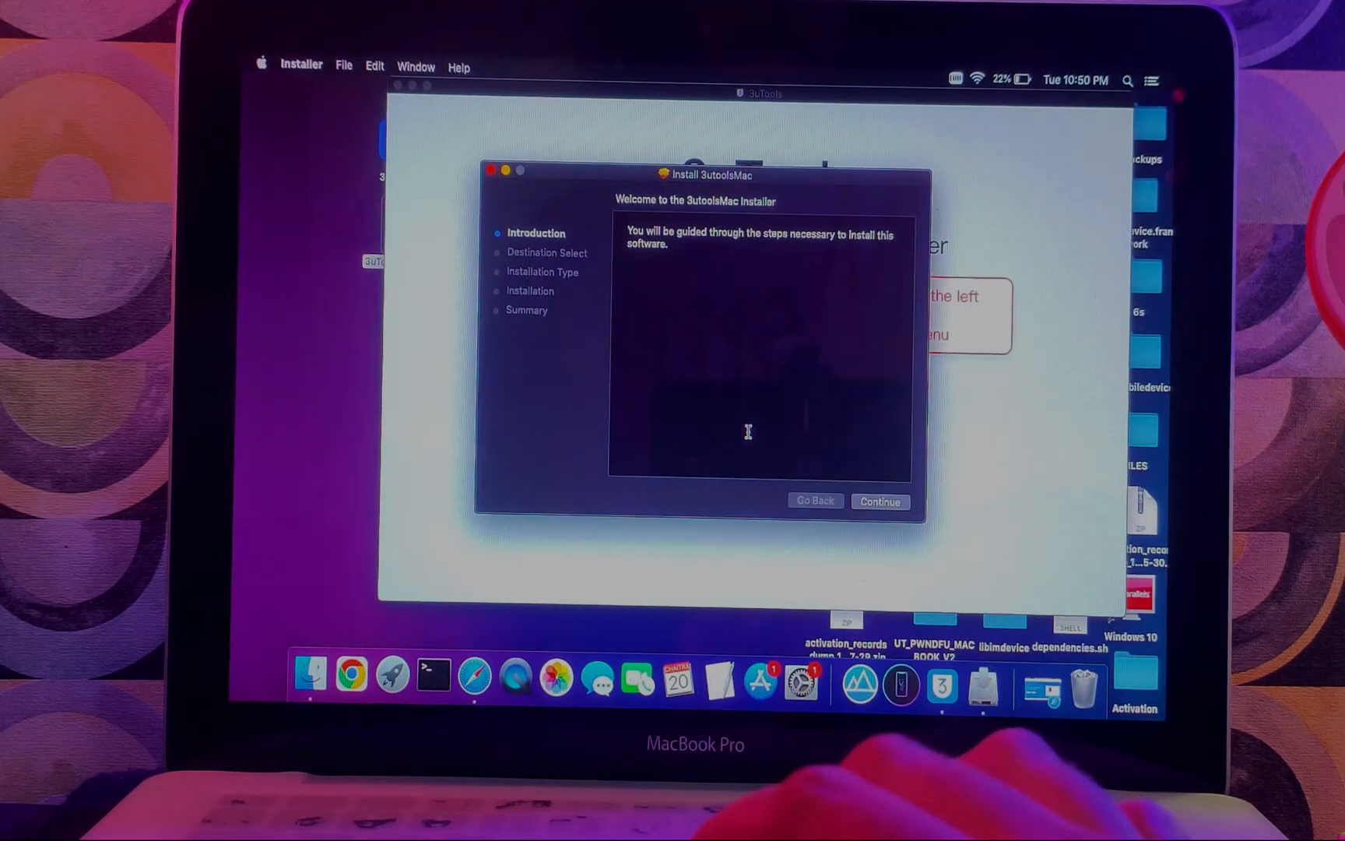
pyautogui.click(880, 501)
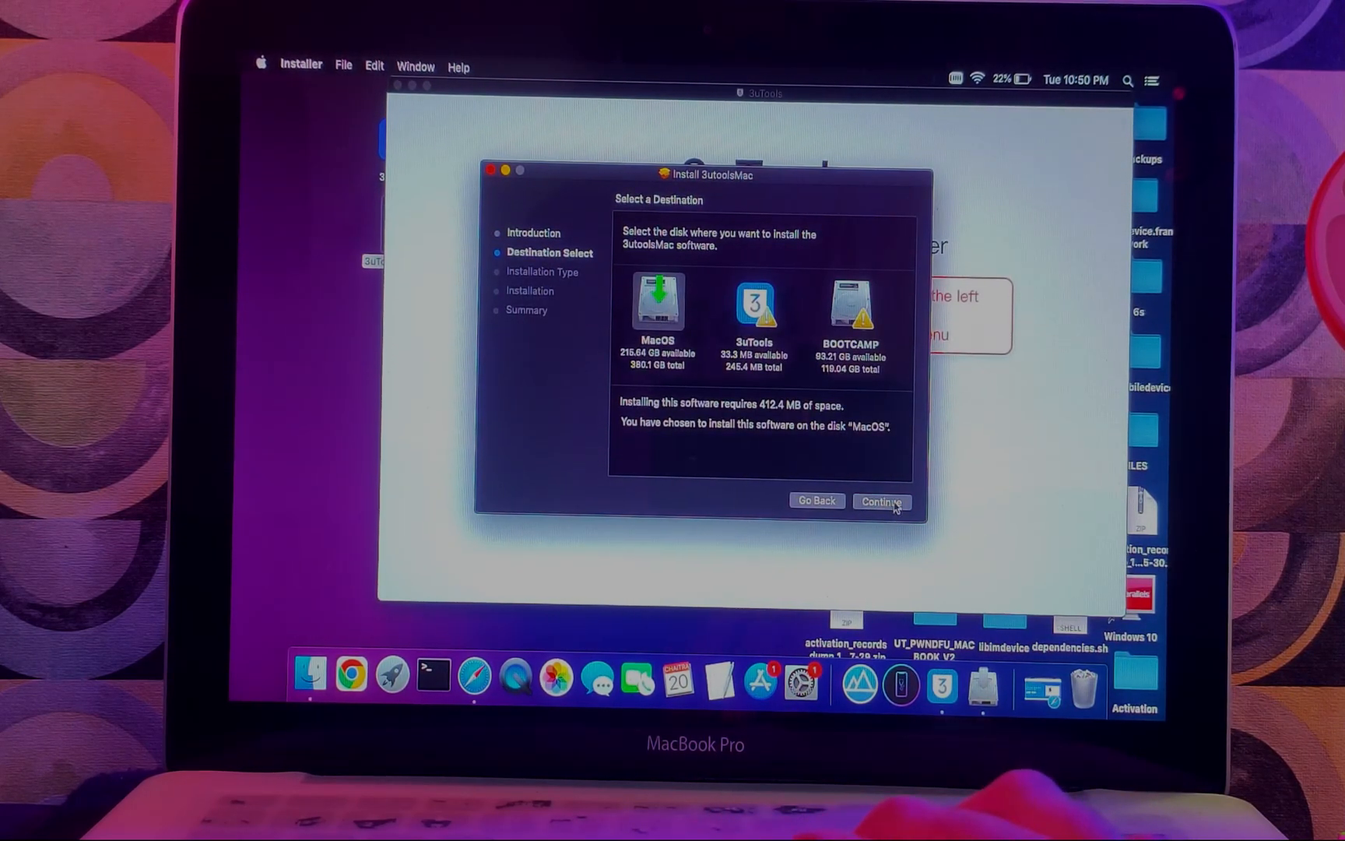
pyautogui.click(881, 501)
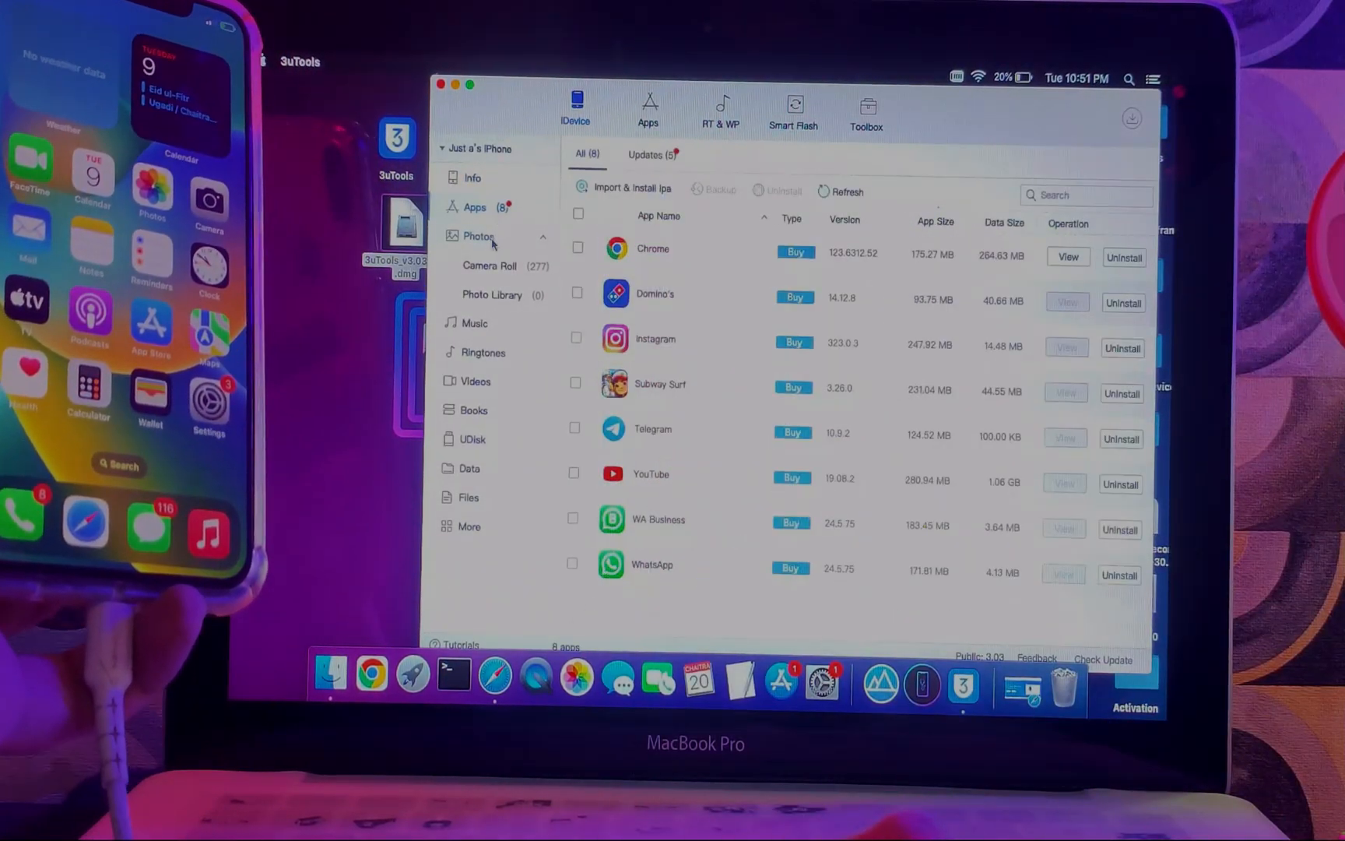
# - Leave the iPhone's eight-app list for the 3uTools Apps download section
pyautogui.click(474, 351)
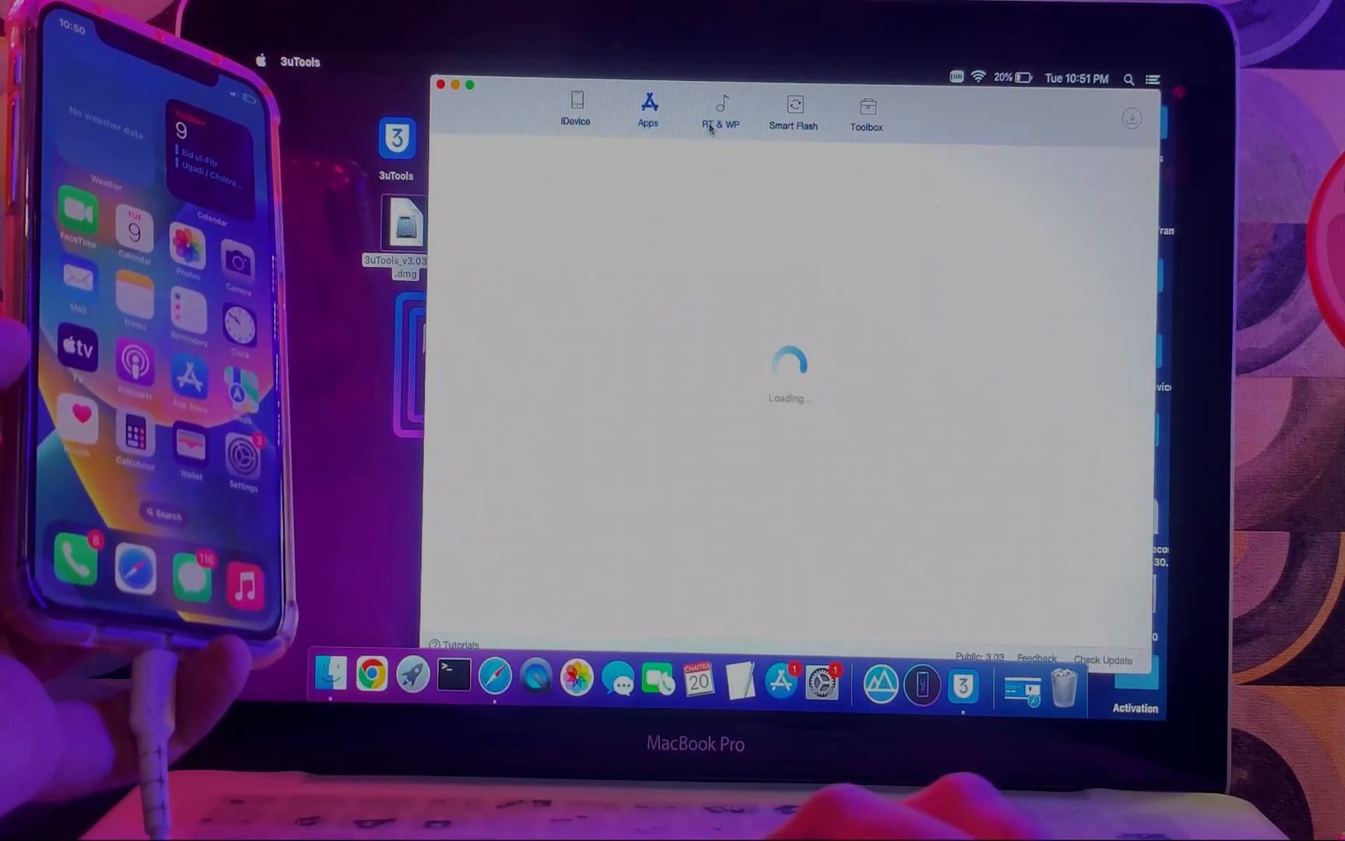
# - View the RT & WP section, Smart Flash firmware list, then the Toolbox utilities
pyautogui.click(792, 109)
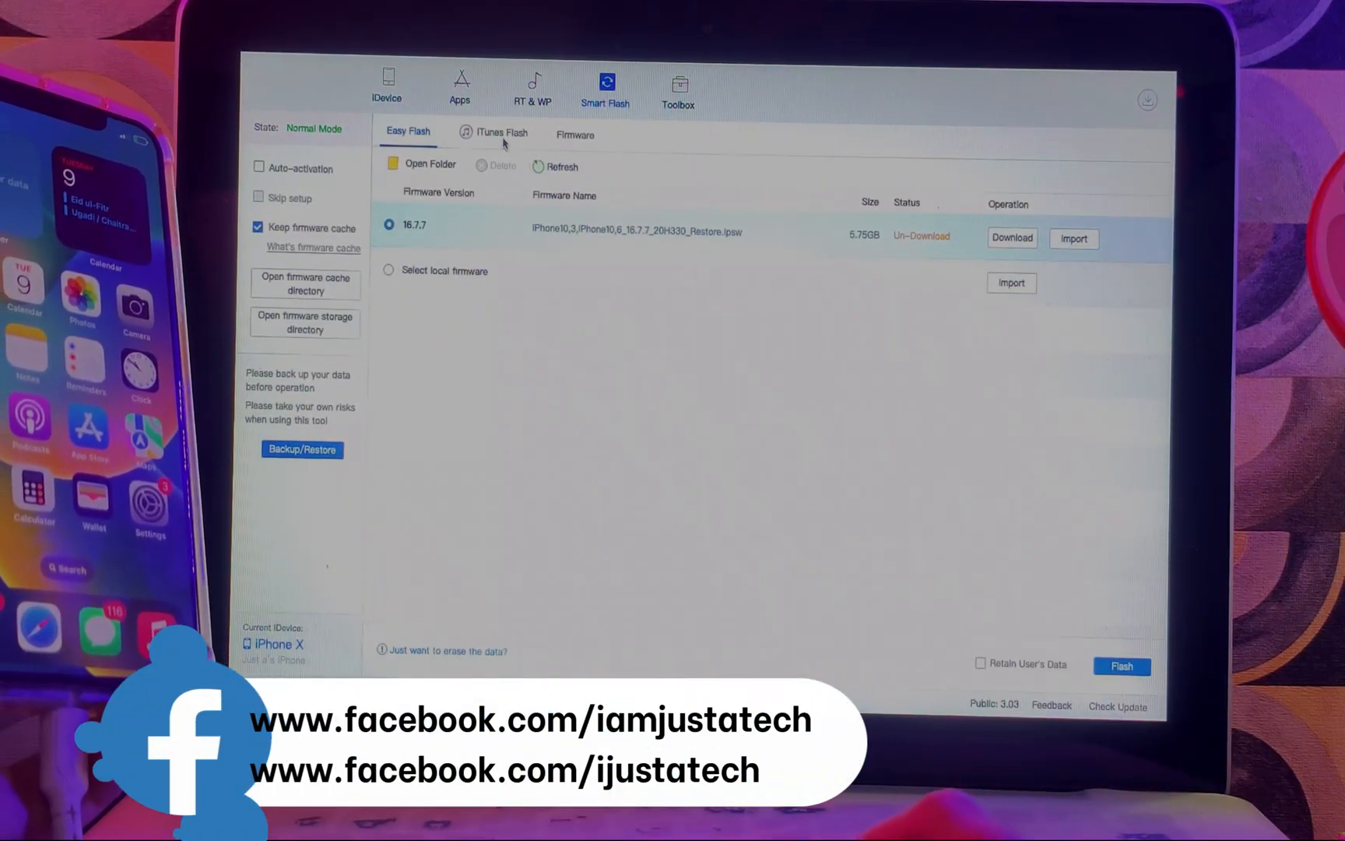
pyautogui.click(573, 134)
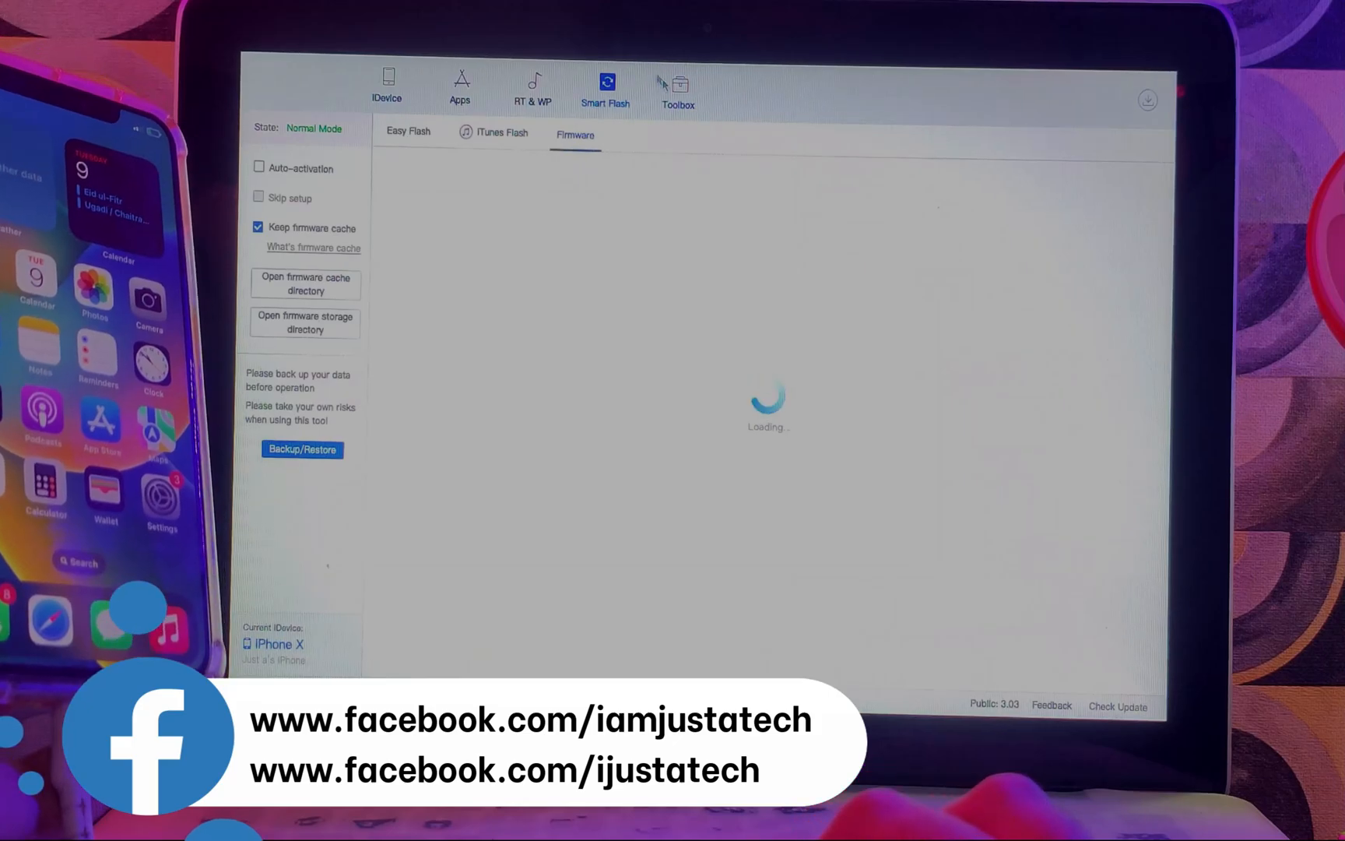
pyautogui.click(677, 86)
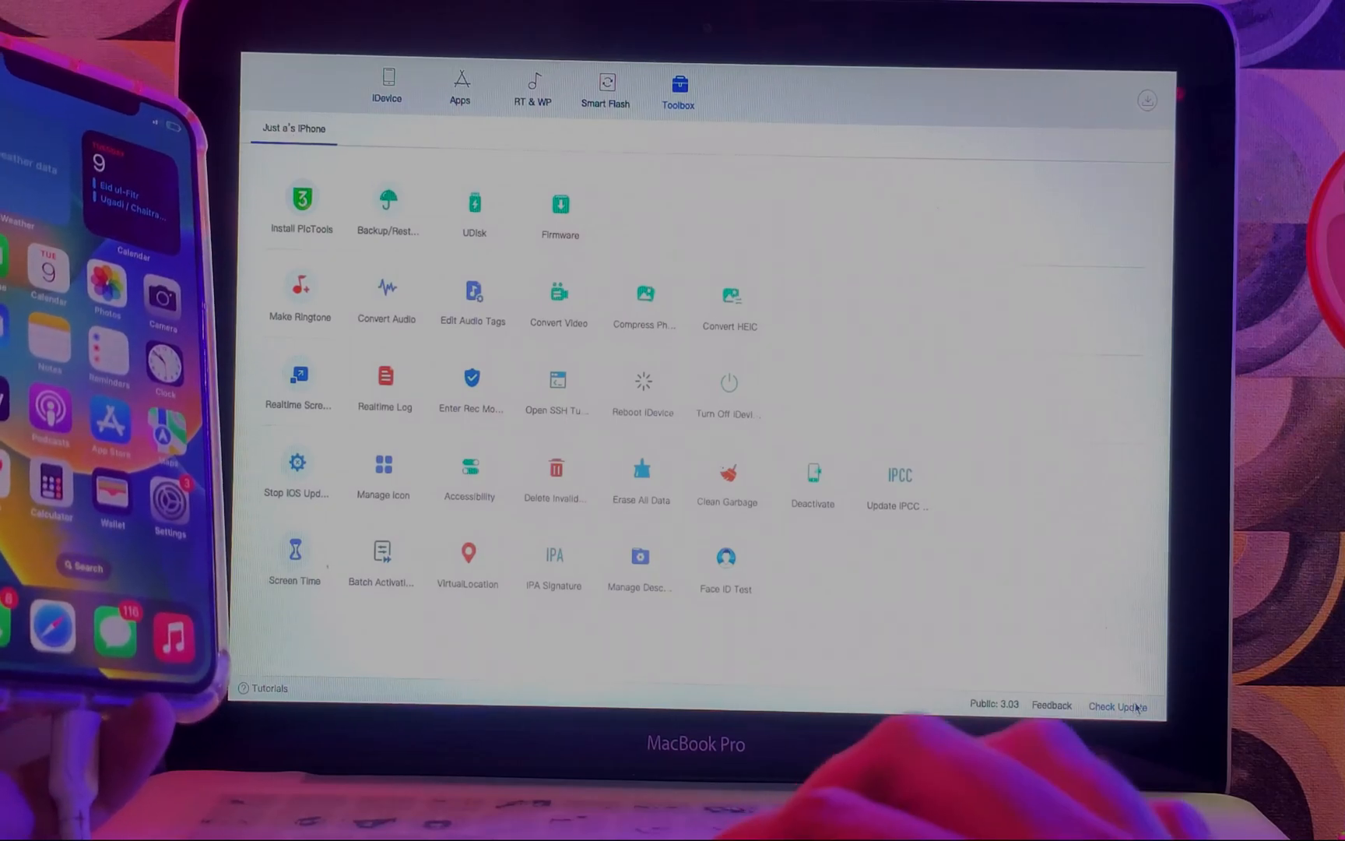
# - Check for 3uTools updates and dismiss the latest-version notice
pyautogui.click(1117, 706)
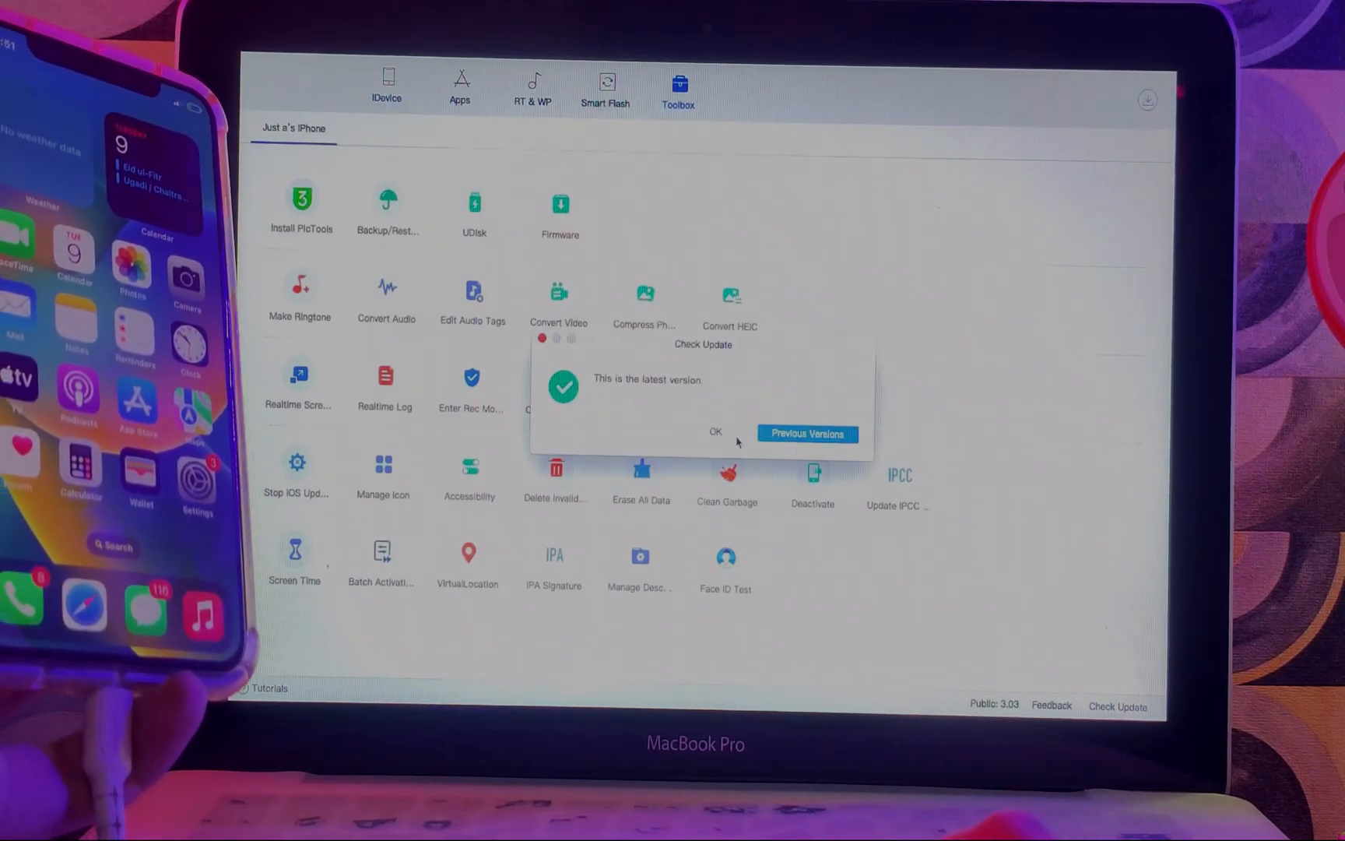
pyautogui.click(715, 431)
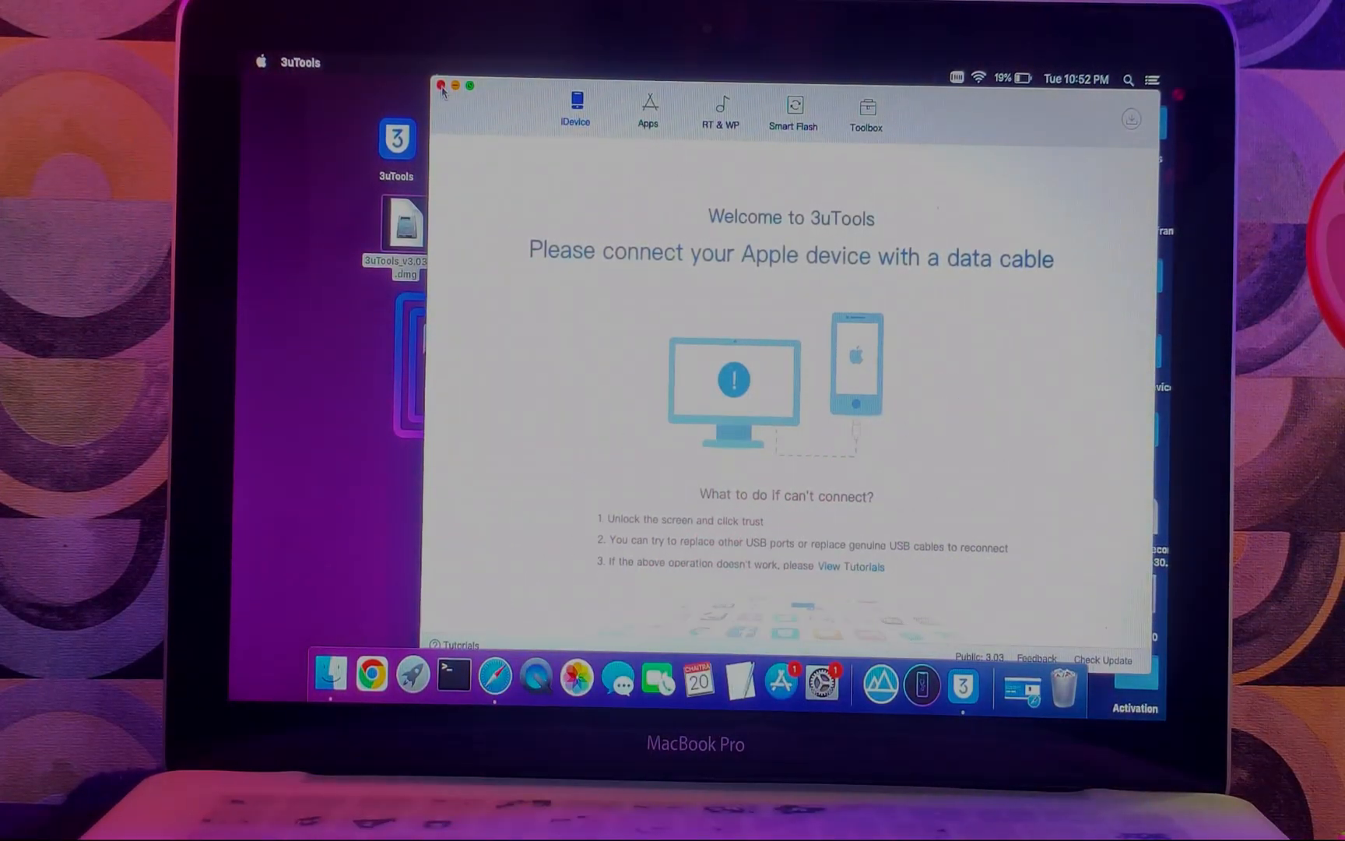
# - Close 3uTools and review, then hide, Safari's list of 3uTools downloads
pyautogui.click(506, 653)
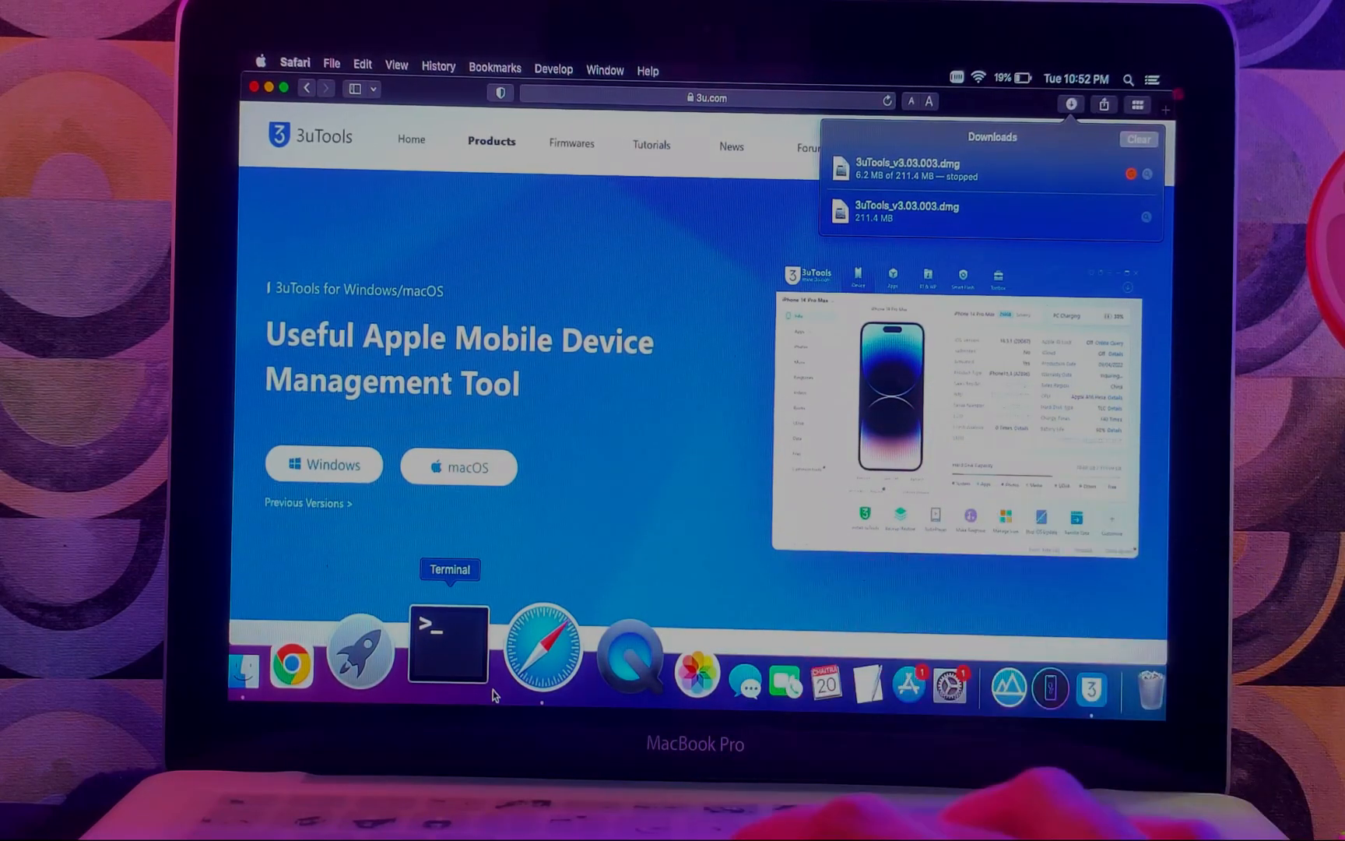
pyautogui.click(1069, 104)
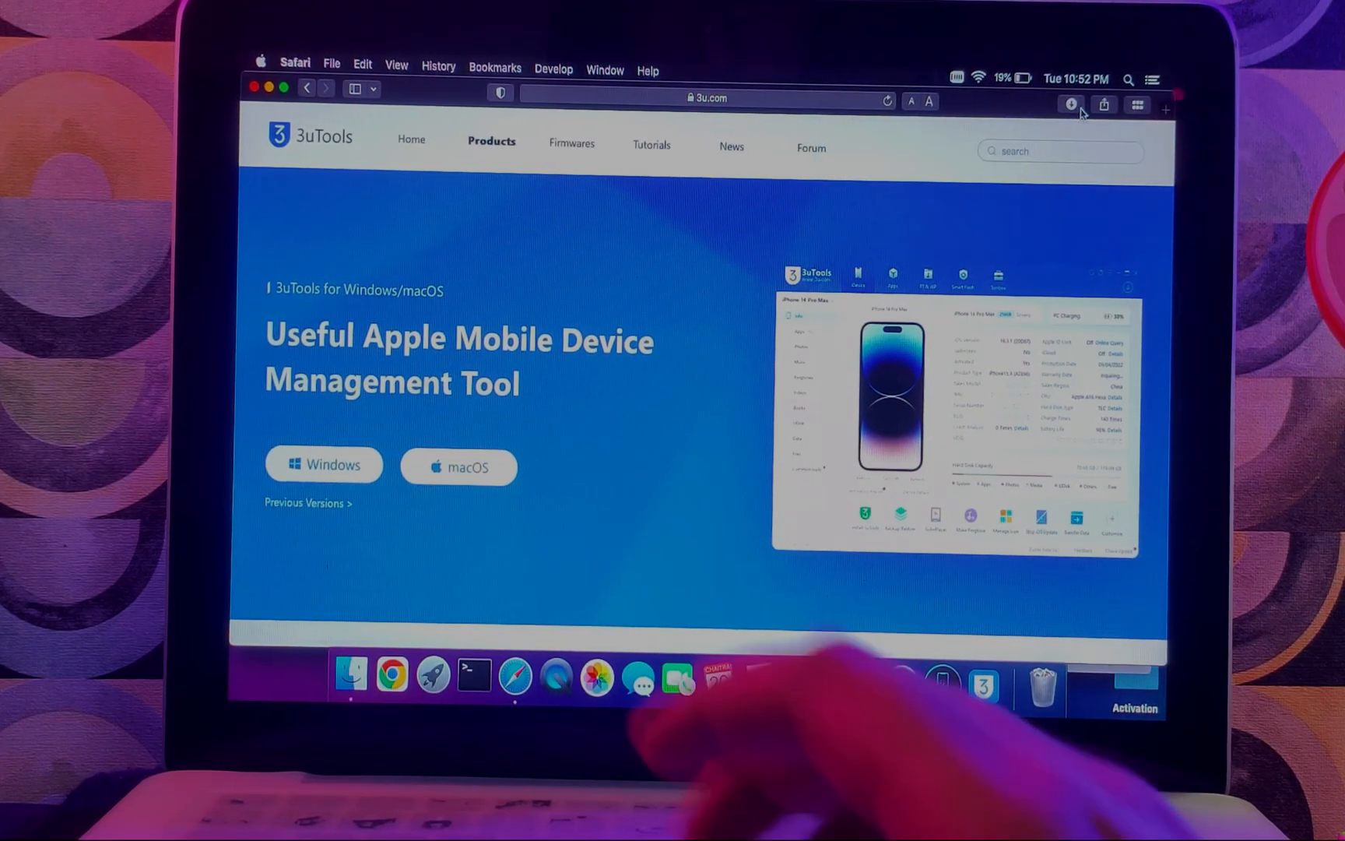